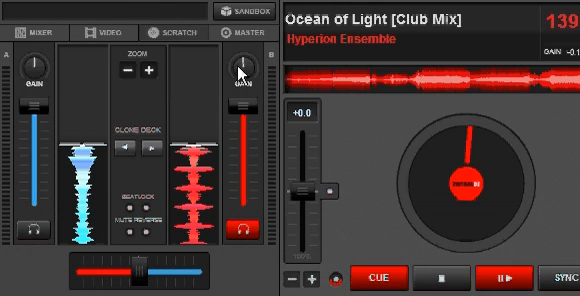
mouse_move(234, 72)
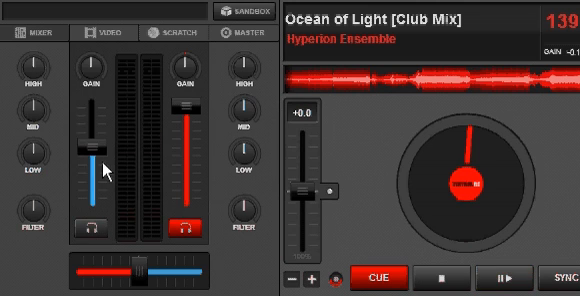
- Raise the left deck's GAIN slider in the mixer to a new level
left_click_drag(84, 160, 82, 98)
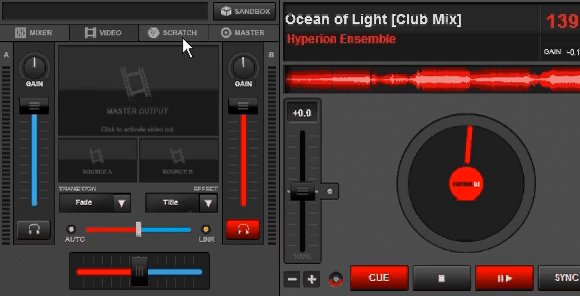
- Bring up the loaded track's tag info showing its stored Gain (dB) of -4.22
left_click(170, 34)
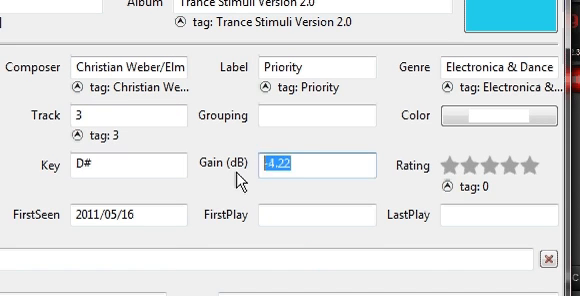
- Replace the track's Gain (dB) value of -4.22 with -2 in the tag editor
left_click(300, 164)
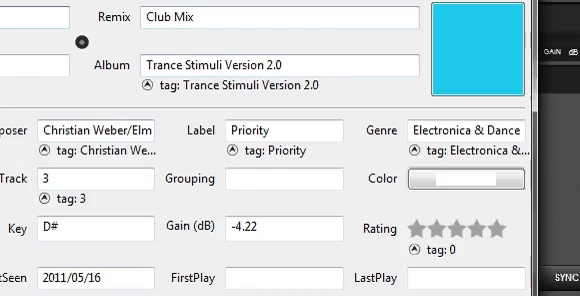
scroll("down", 3)
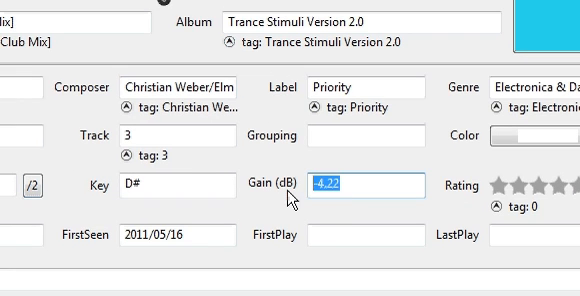
type("-2")
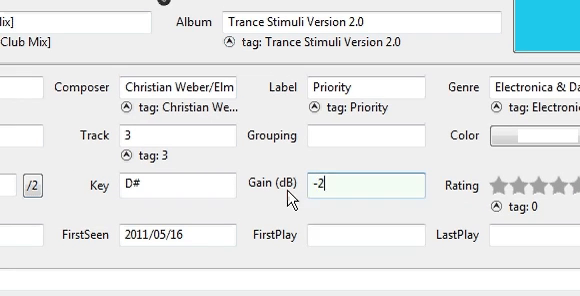